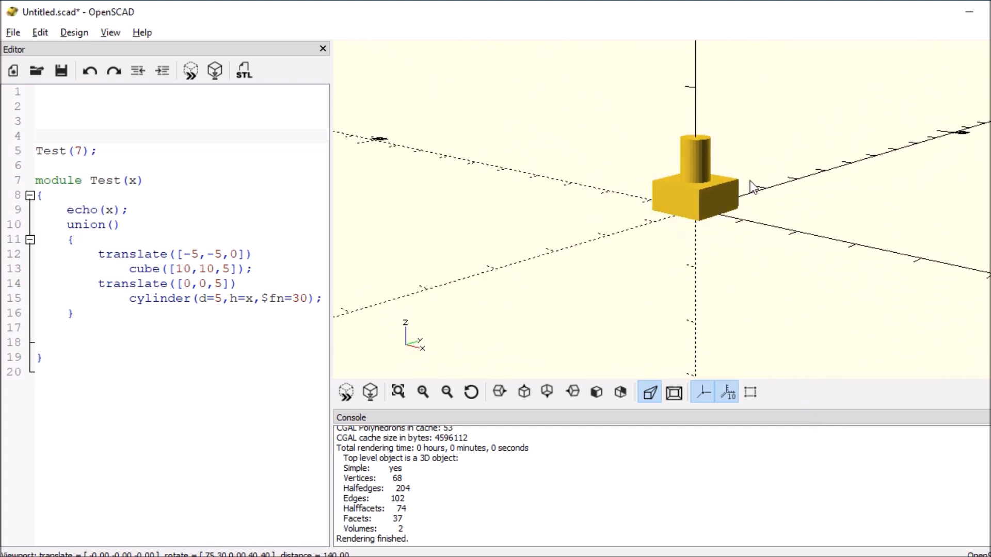
Orbit the Test part preview to a more front-facing view of block and cylinder
left_click_drag(752, 186, 701, 199)
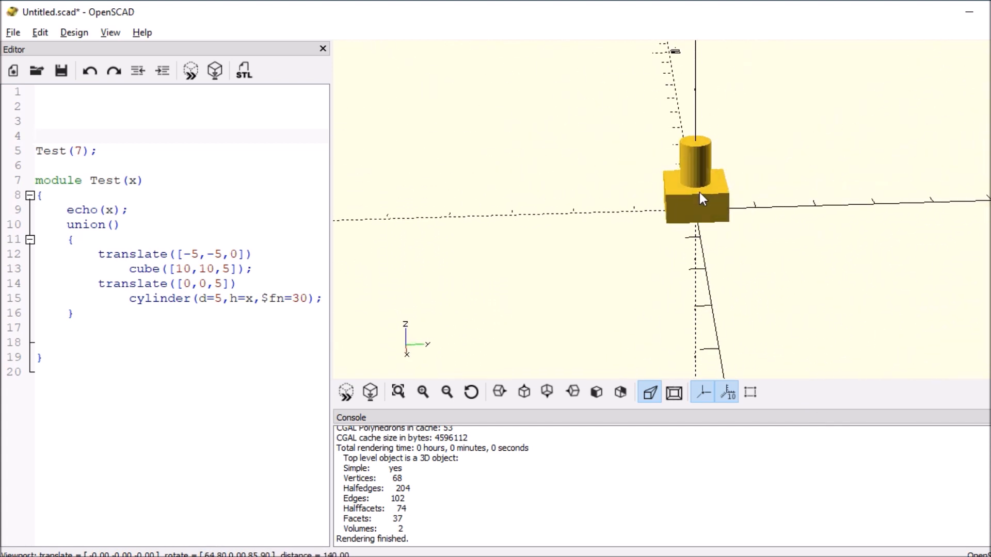
Wrap the Test(7) call in rotate([90,0,0]) and preview it lying on its side
type("rc")
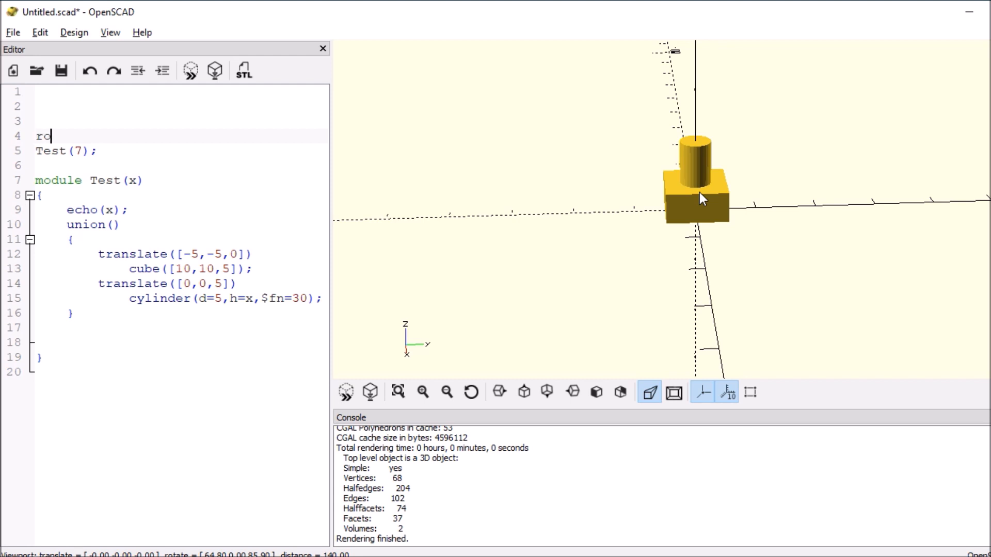
type("tate")
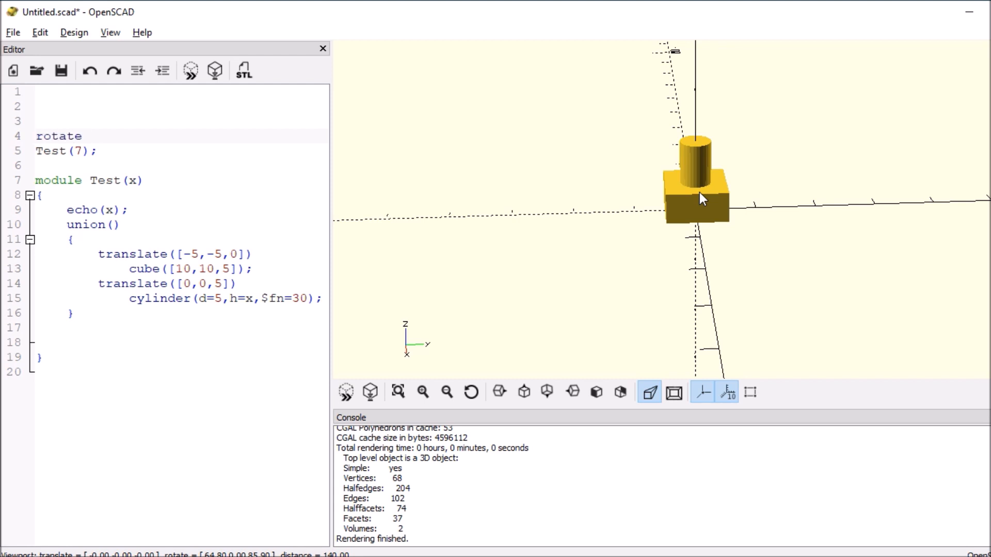
type("()")
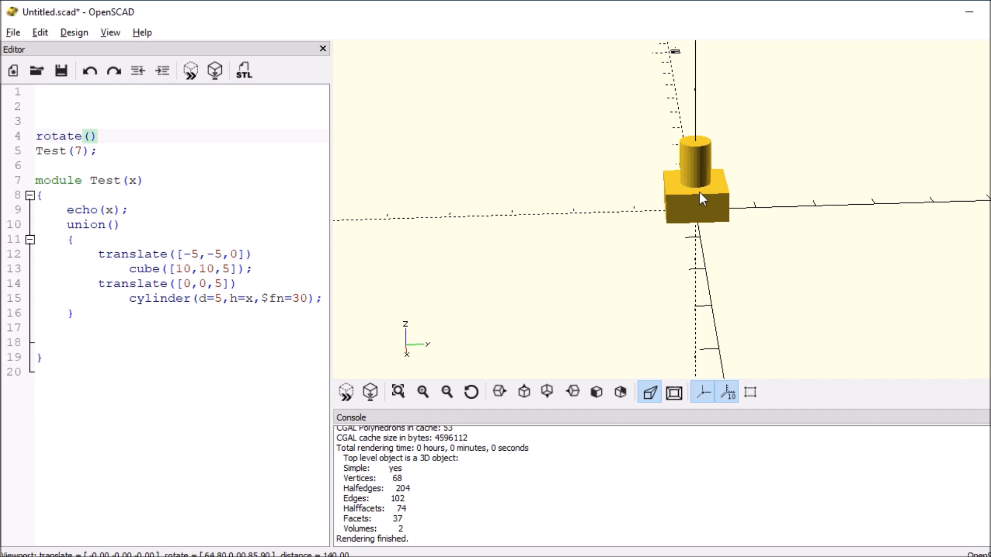
type("[]")
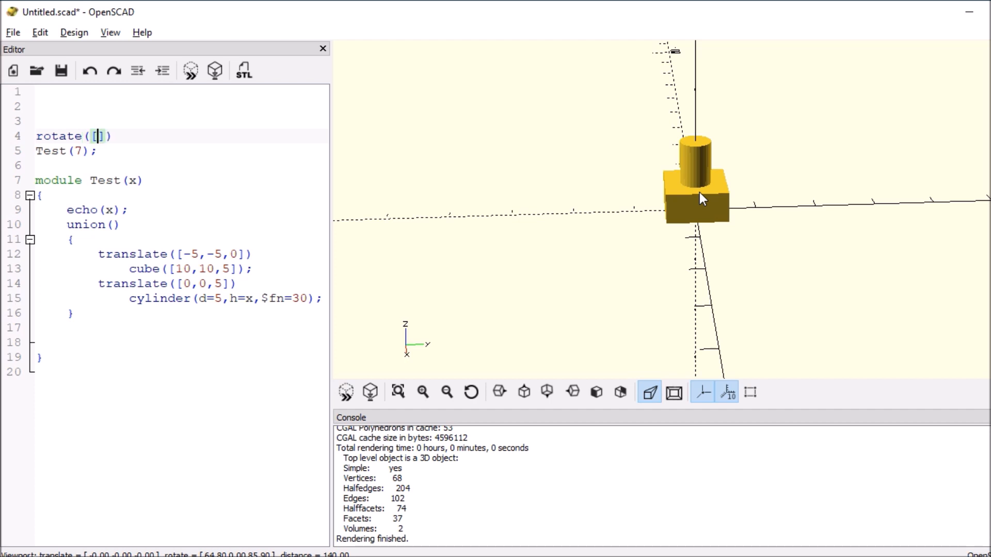
type("0,0,0")
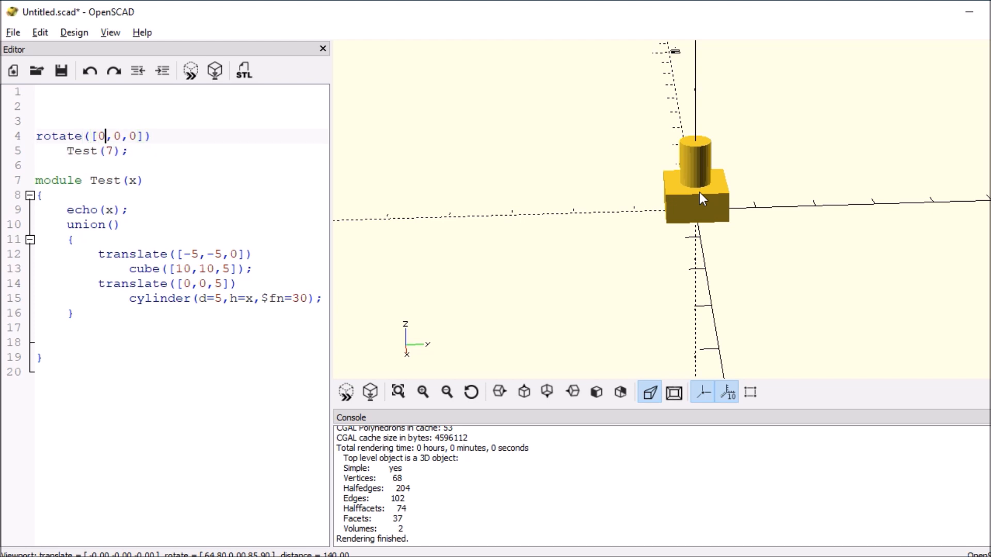
type("9")
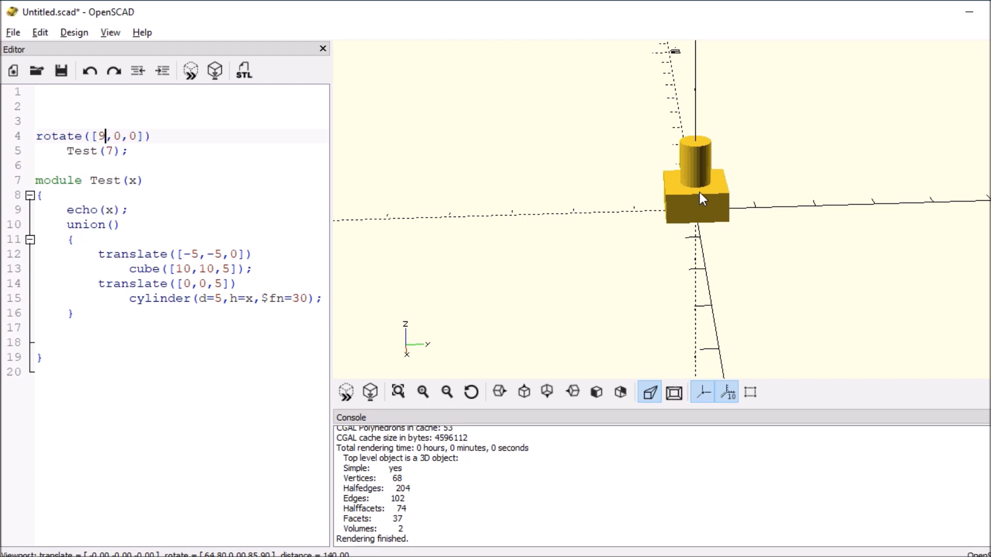
type("0")
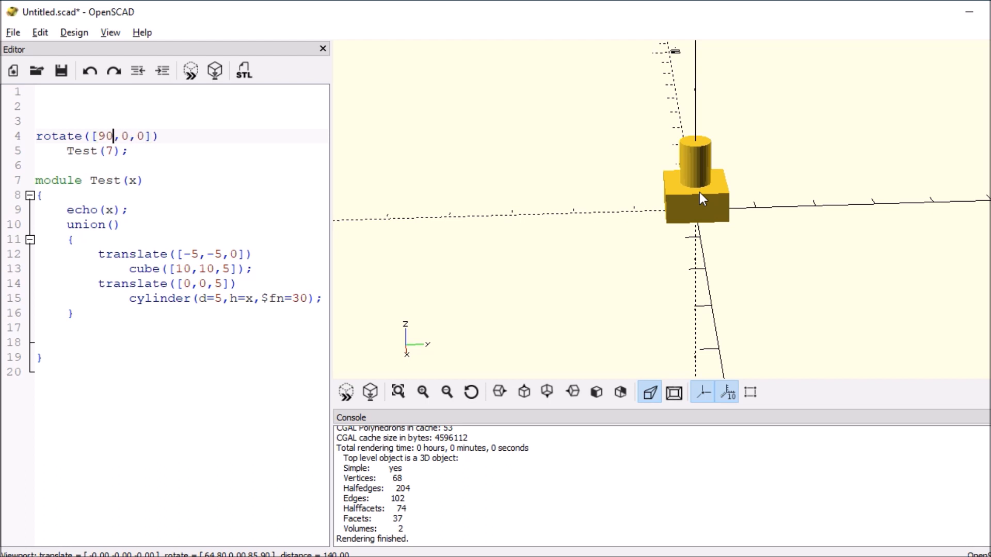
left_click(371, 391)
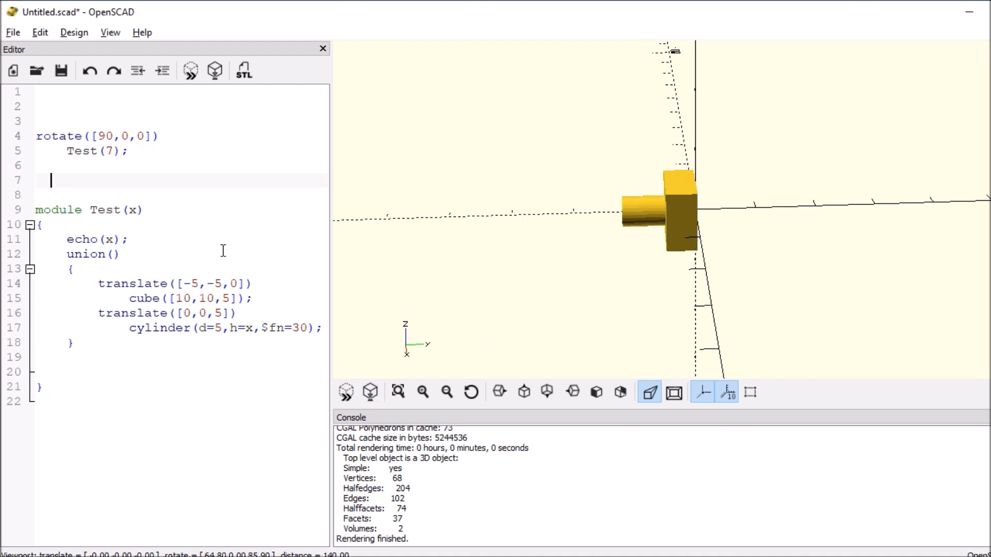
Type a translate([0,20,0]) placement below the first Test call
type("t")
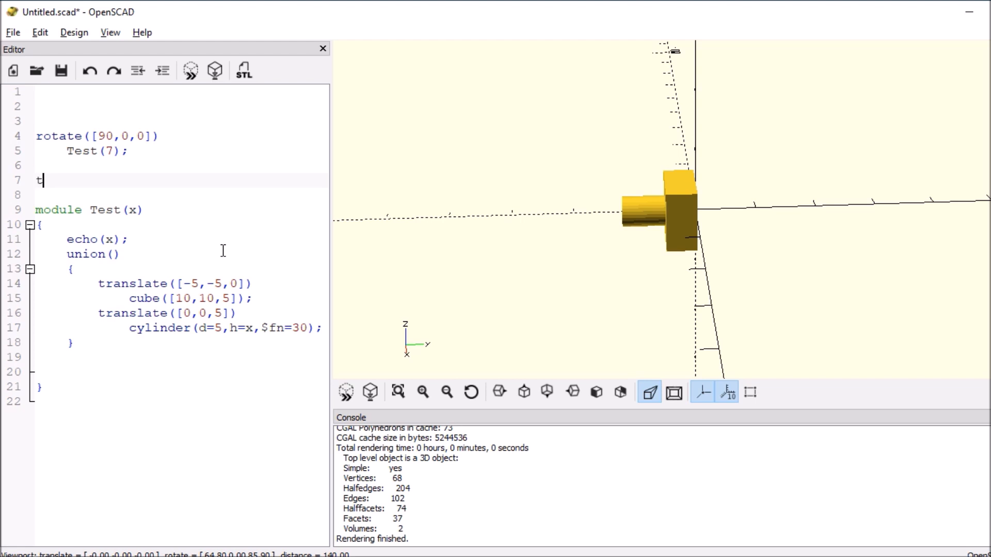
type("ranslat")
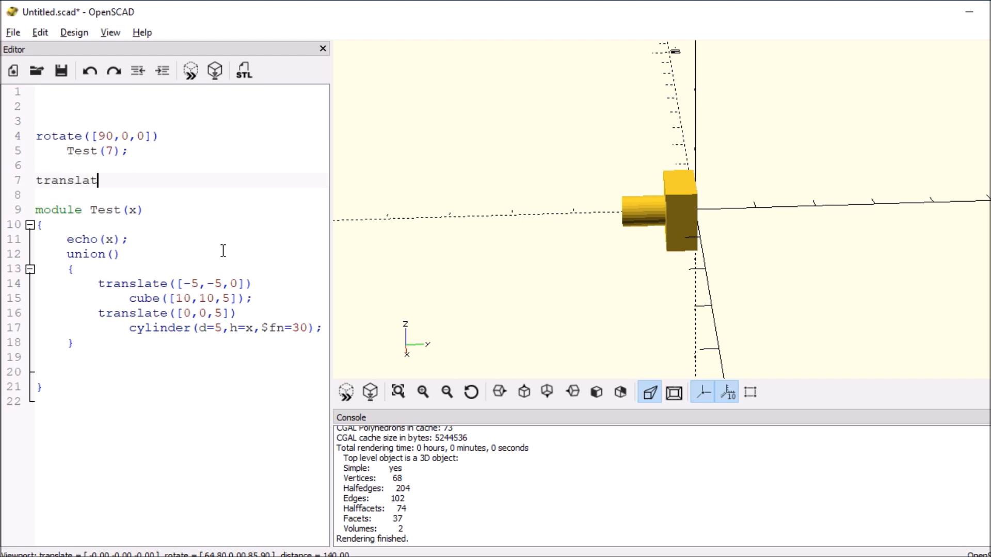
type("(")
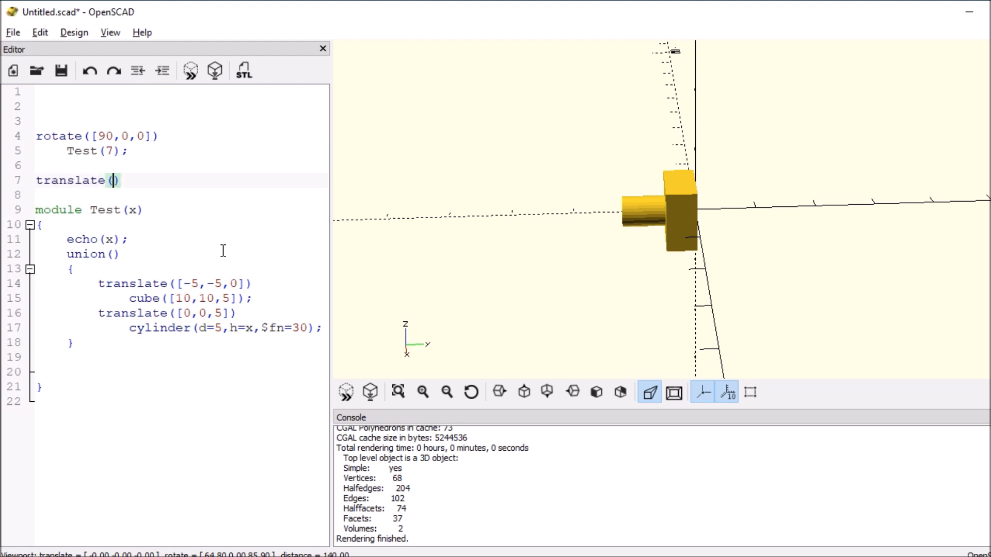
type("[")
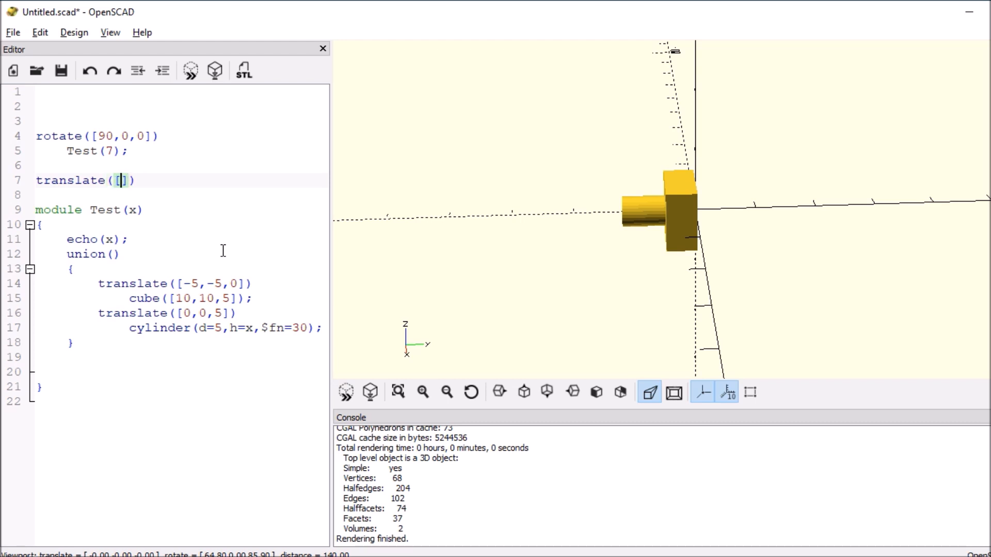
type("0,0,0")
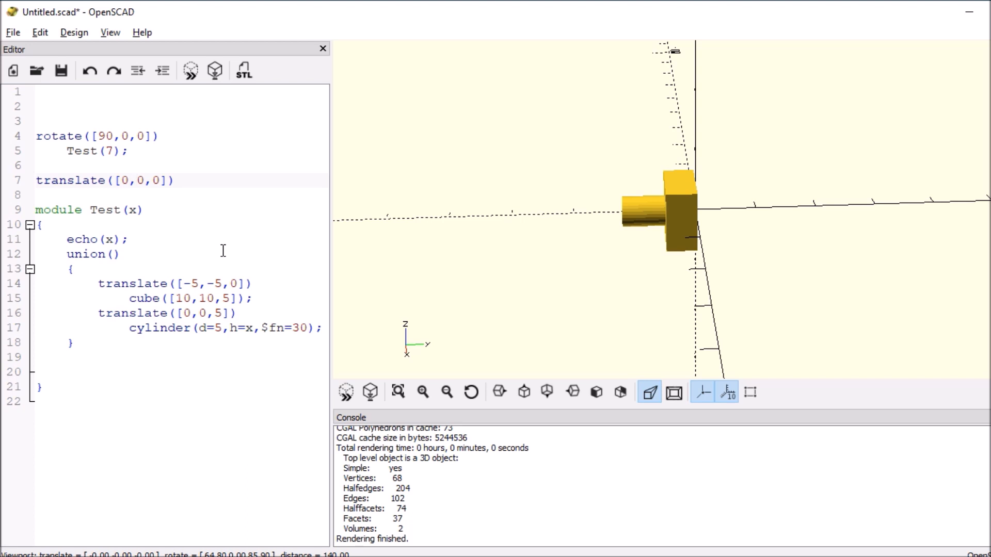
type("2")
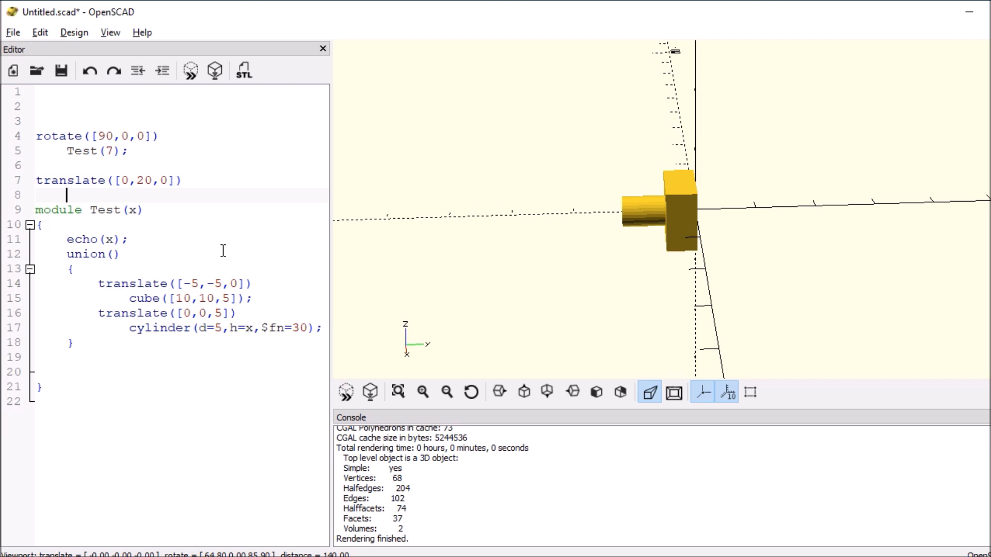
Add rotate([270,0,0]) inside the translate([0,20,0]) block
type("r")
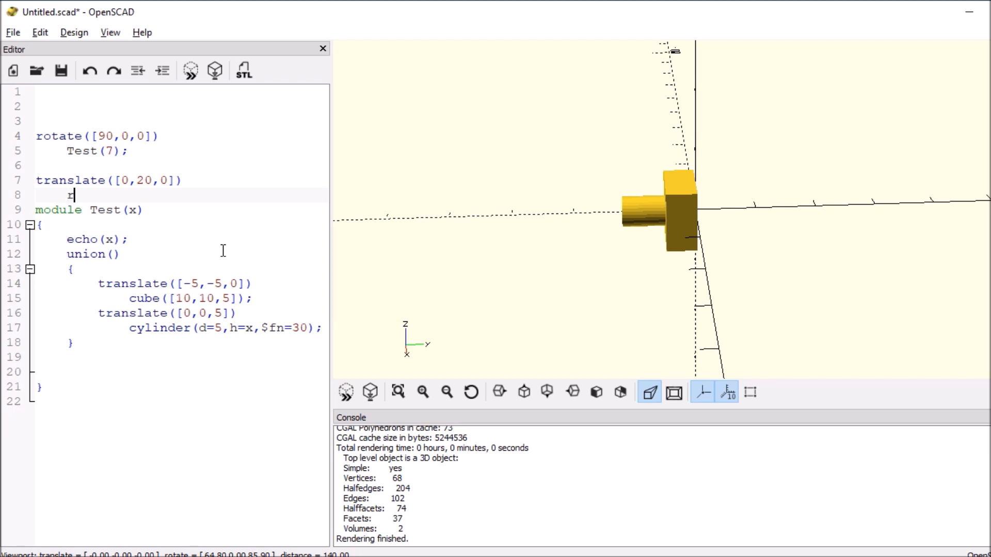
type("otate")
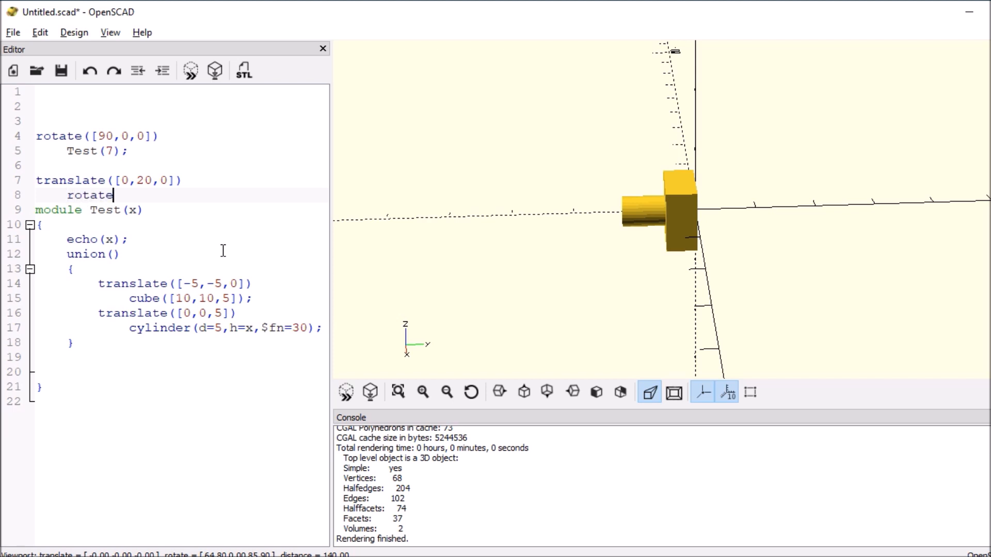
type("()")
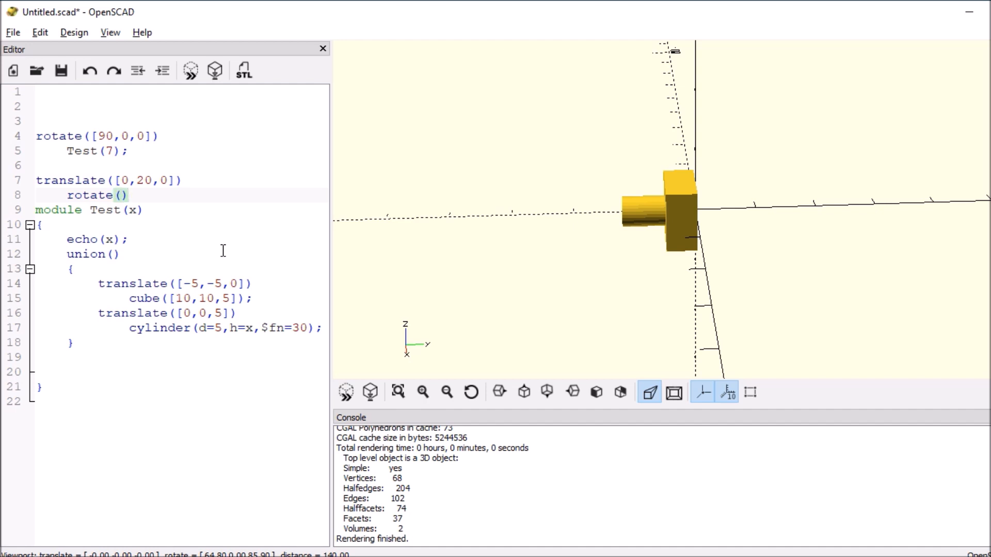
type("[0")
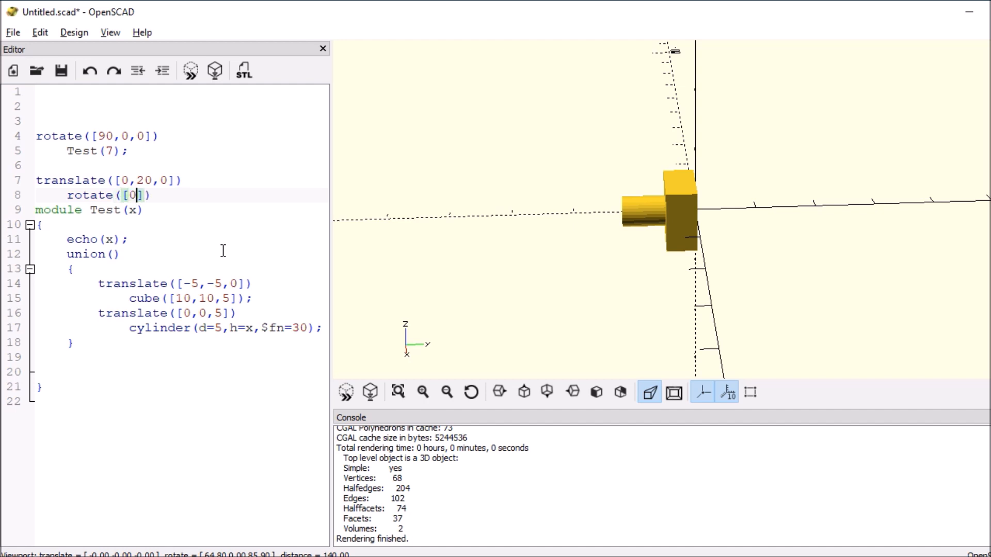
type(",0,0")
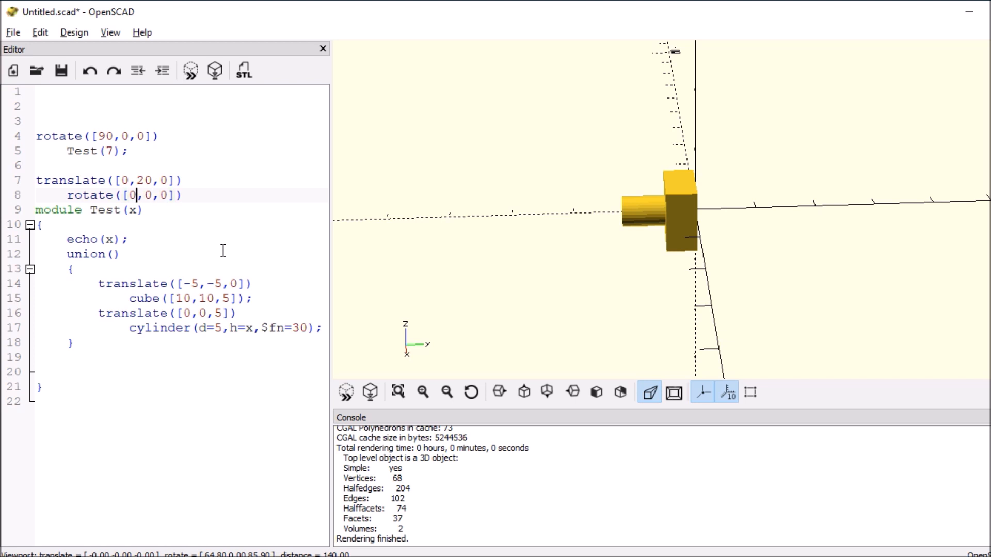
type("2")
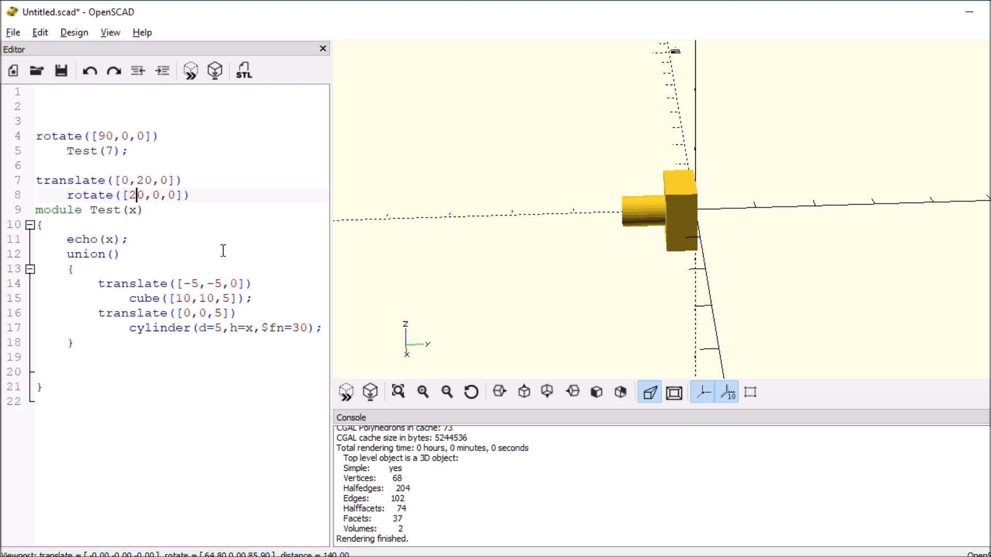
type("70")
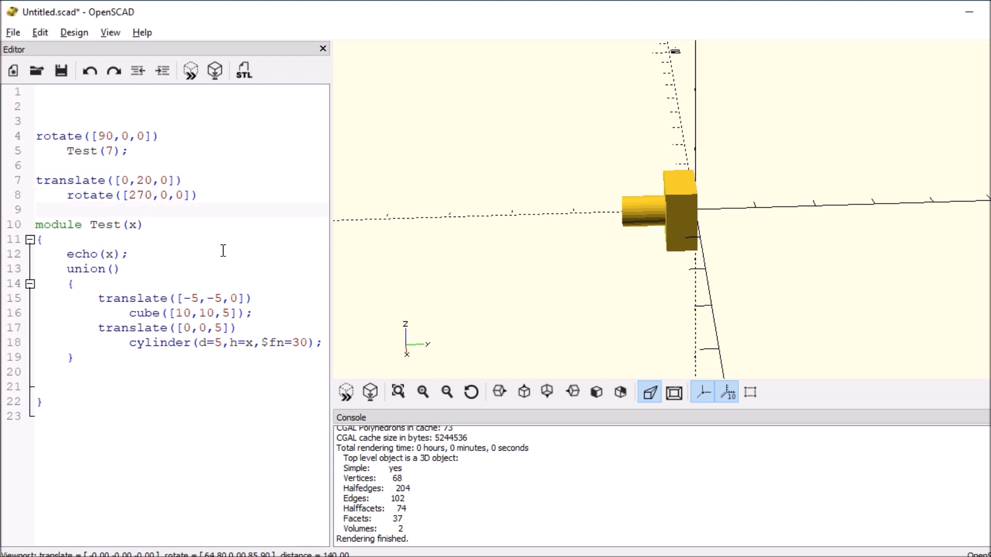
left_click(36, 151)
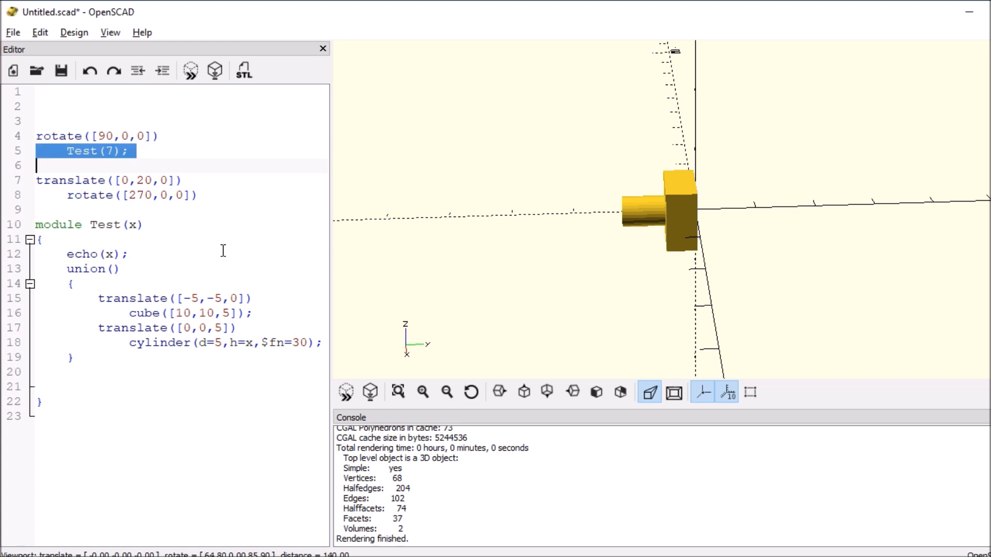
Add Test(7); under rotate([270,0,0]) and preview both mirrored instances
type("Test(7);")
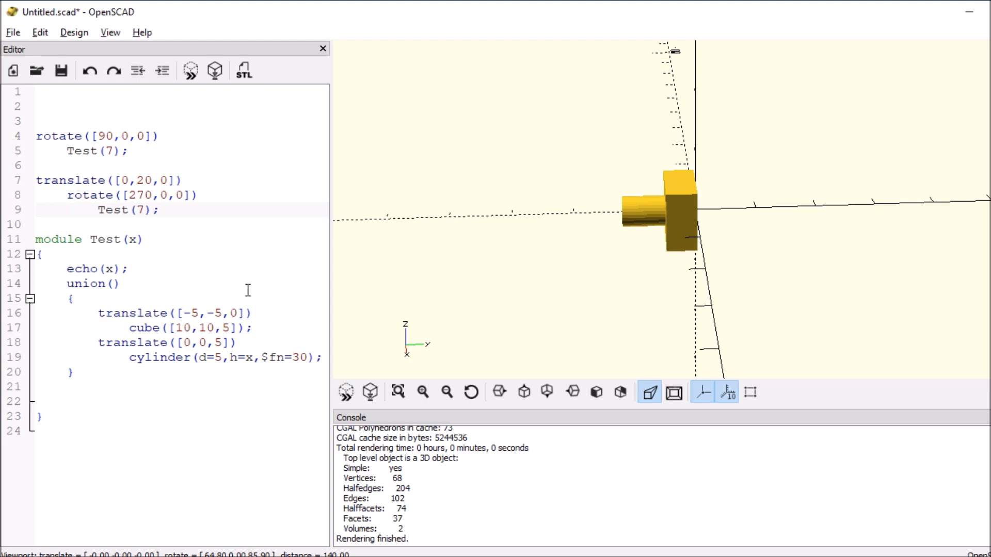
left_click(371, 391)
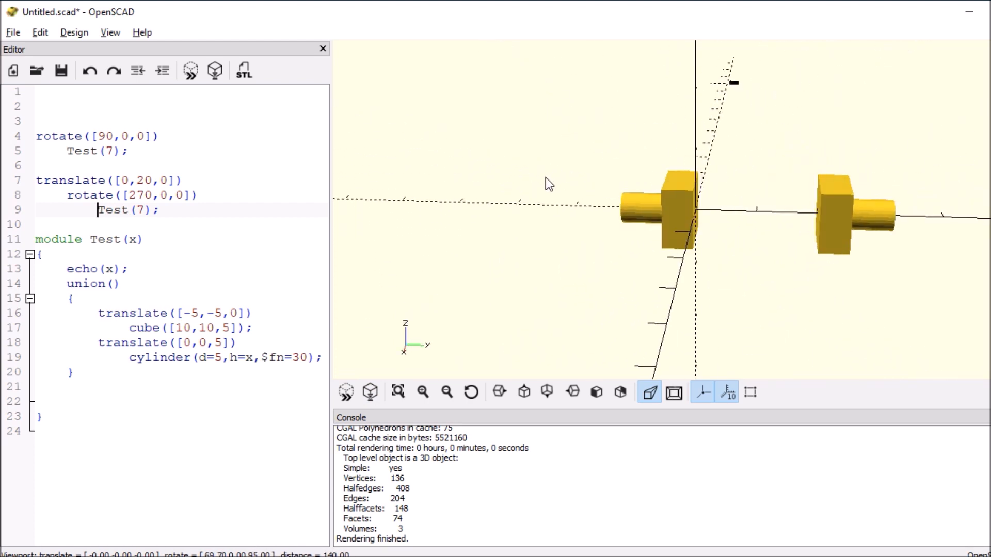
double_click(113, 210)
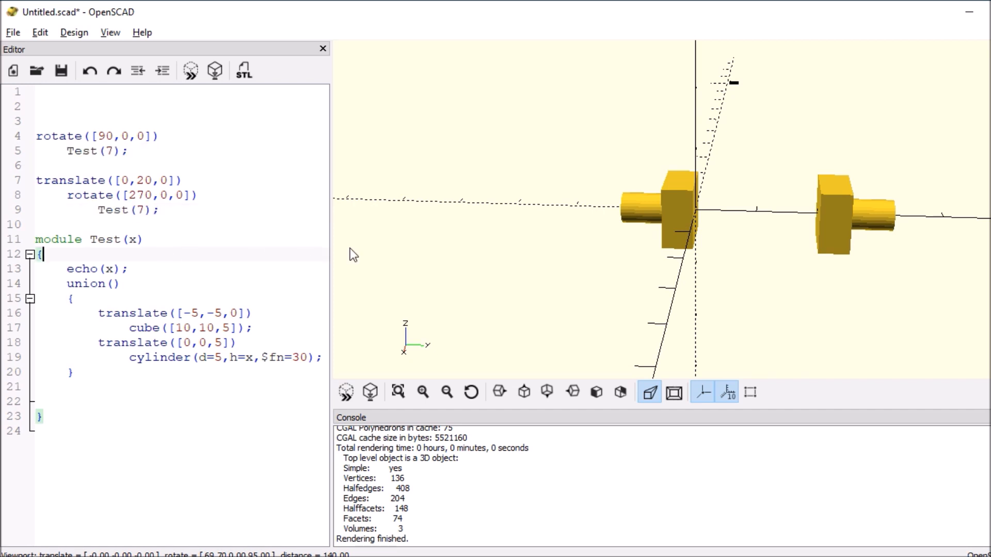
Change the second Test call's argument from 7 to 5 and refresh the preview
left_click(152, 210)
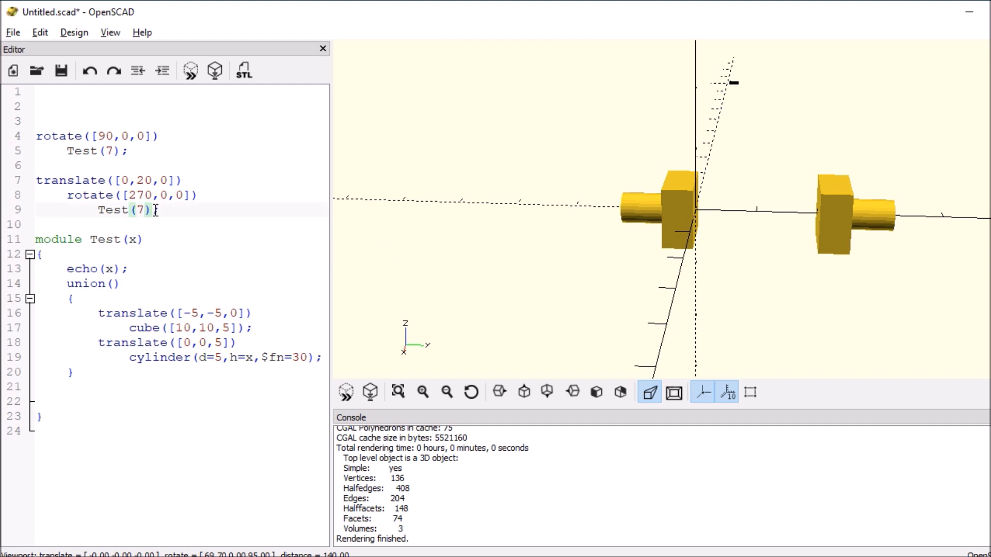
type("5")
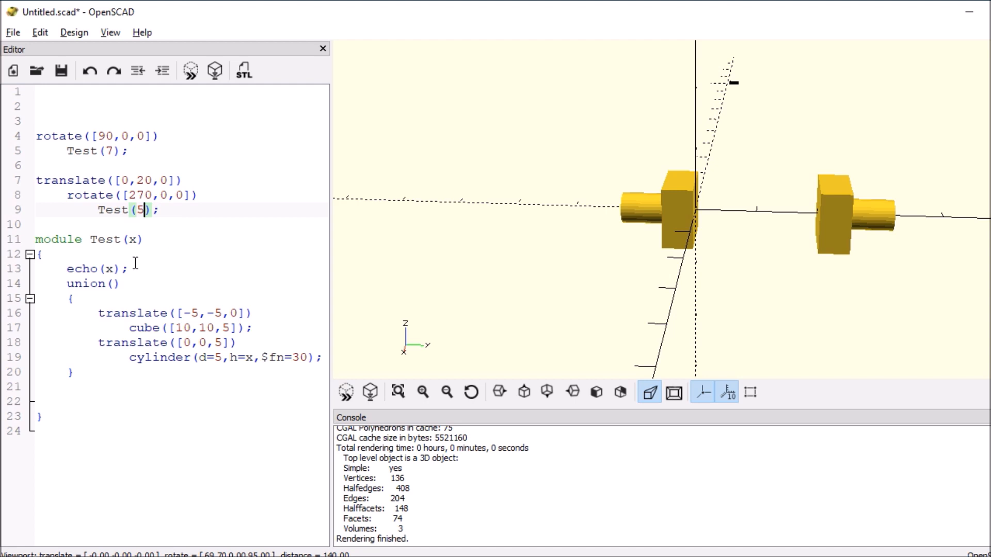
left_click(371, 391)
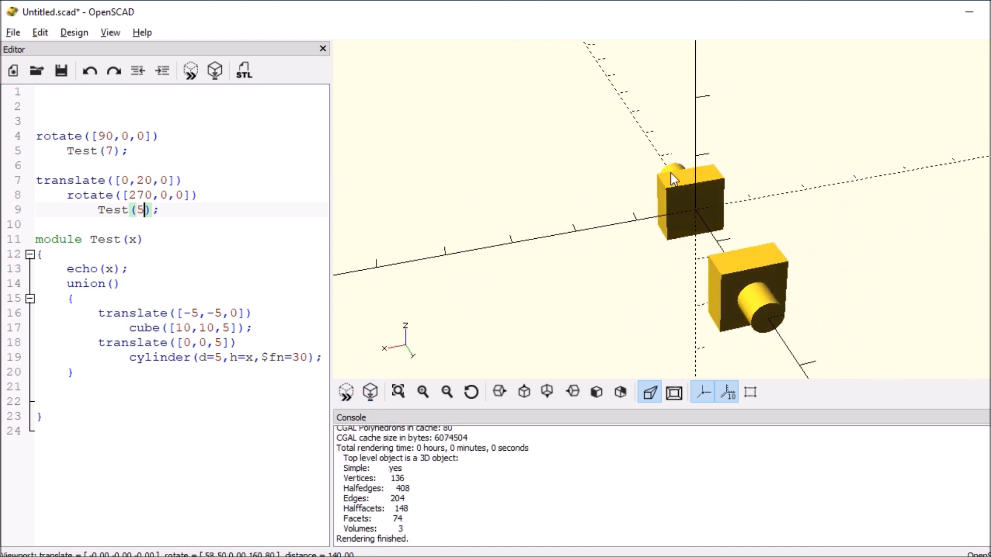
left_click_drag(672, 179, 727, 173)
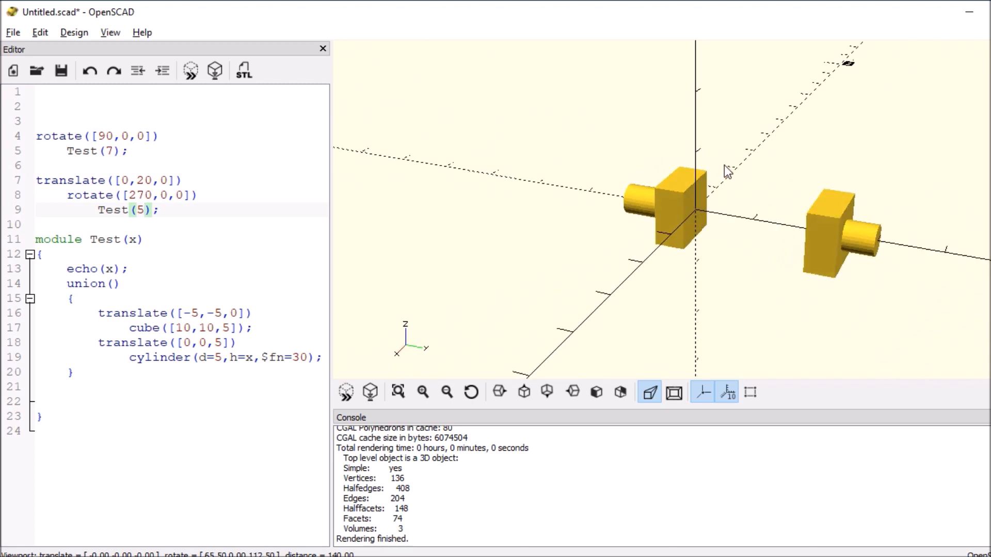
left_click_drag(726, 171, 742, 161)
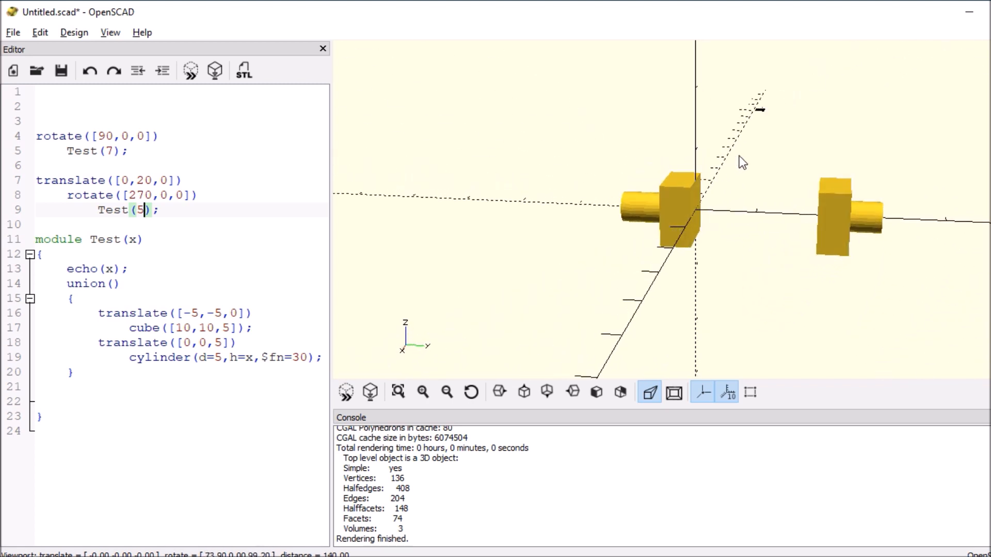
left_click_drag(742, 163, 762, 201)
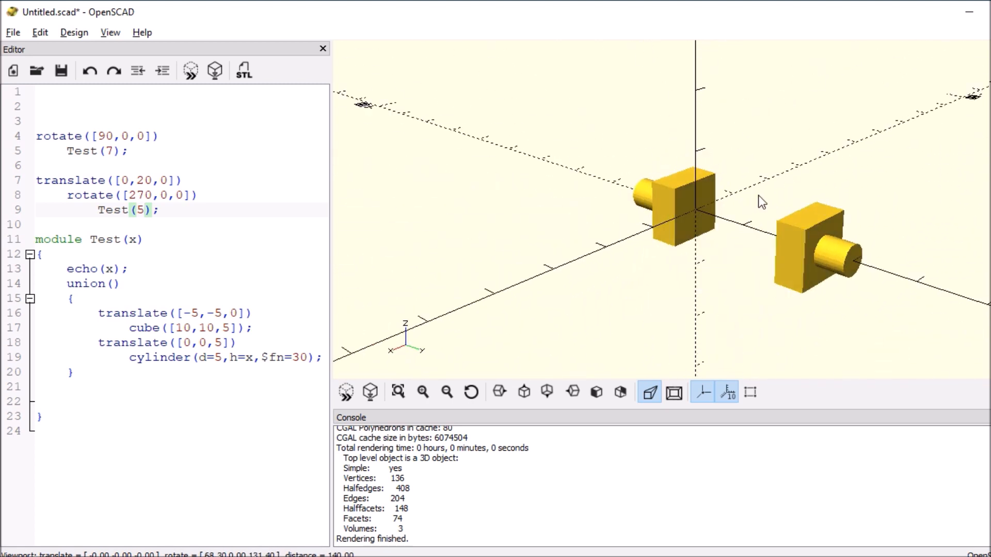
left_click_drag(762, 202, 816, 183)
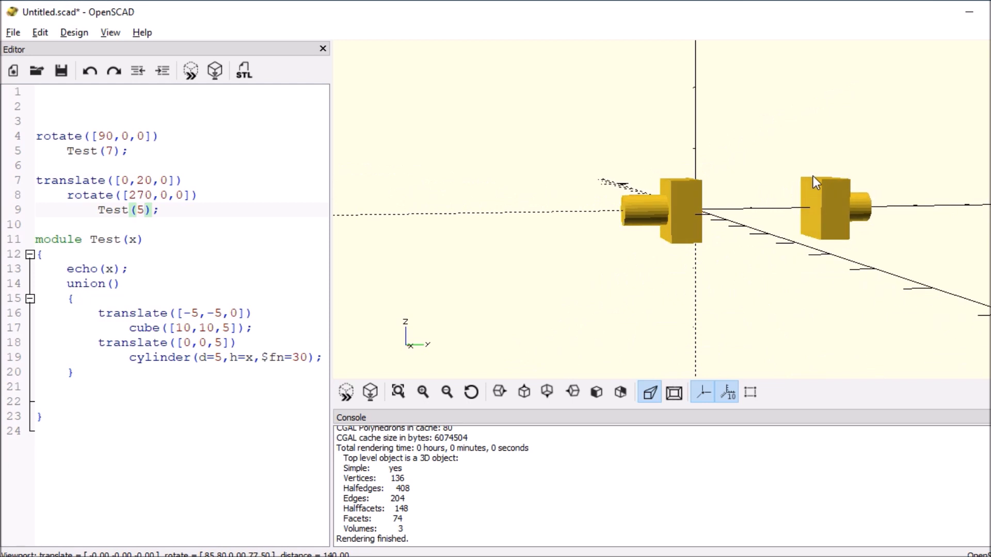
left_click(144, 210)
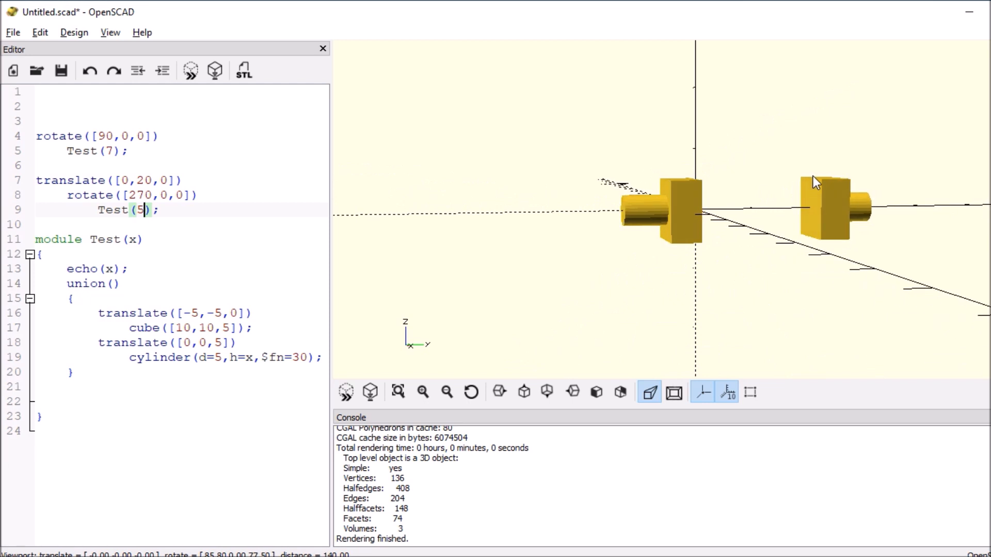